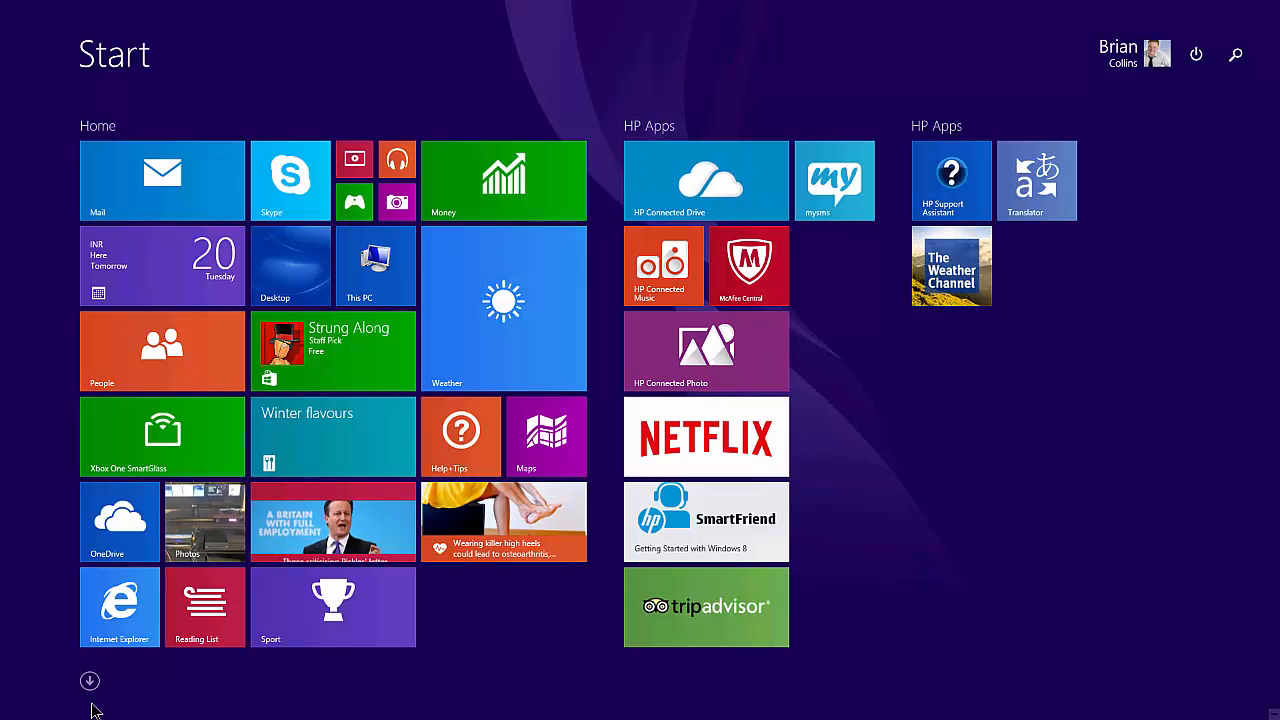
- Leave the Windows 8.1 Start screen's app list and go to the desktop
left_click(88, 680)
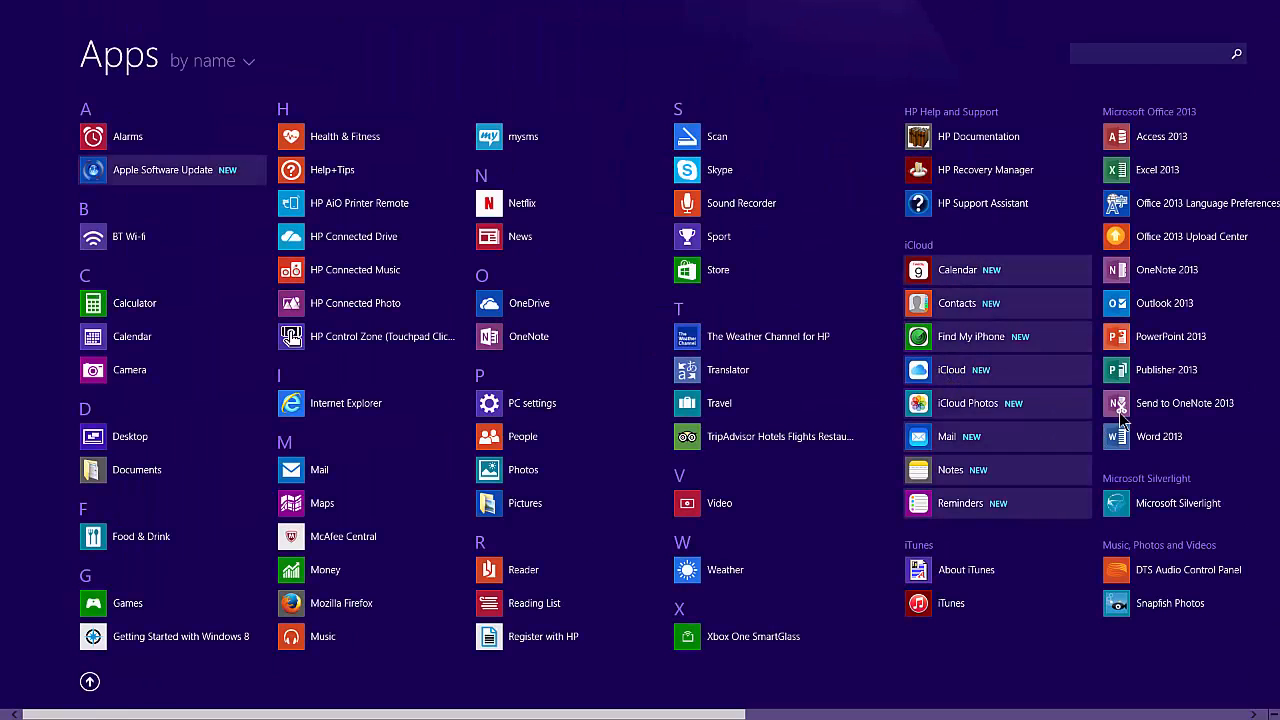
mouse_move(952, 368)
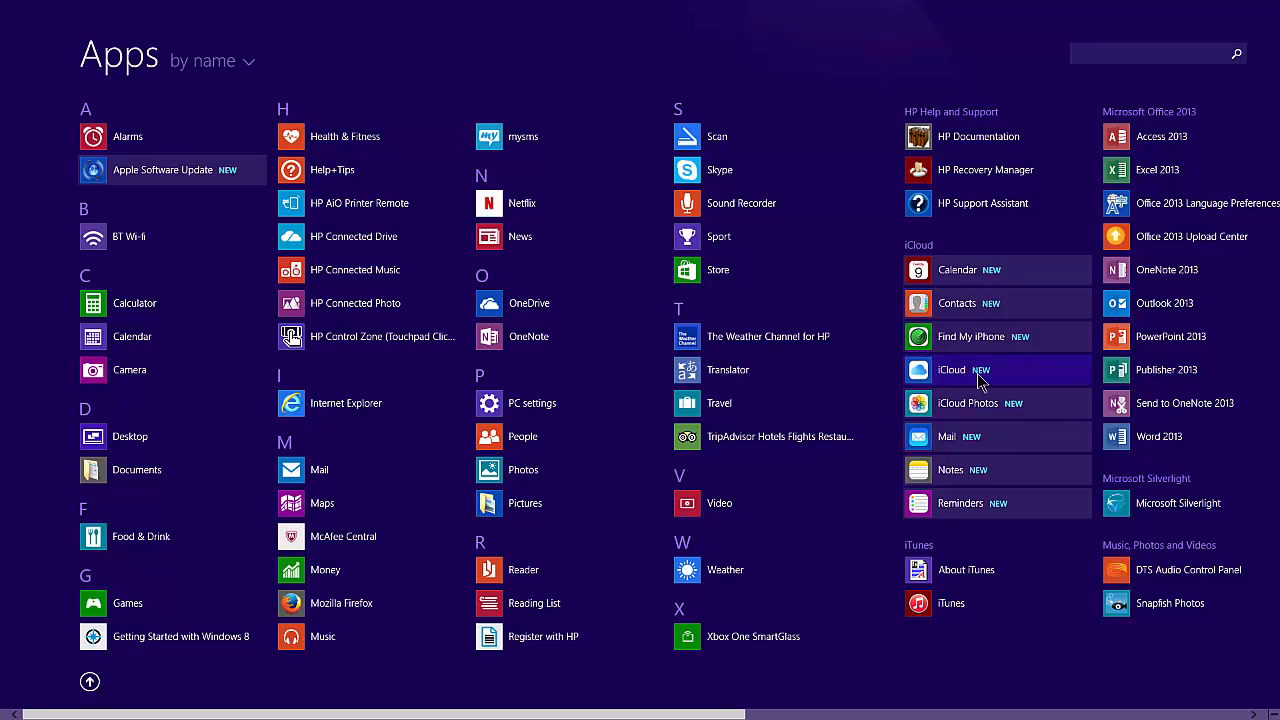
mouse_move(1020, 336)
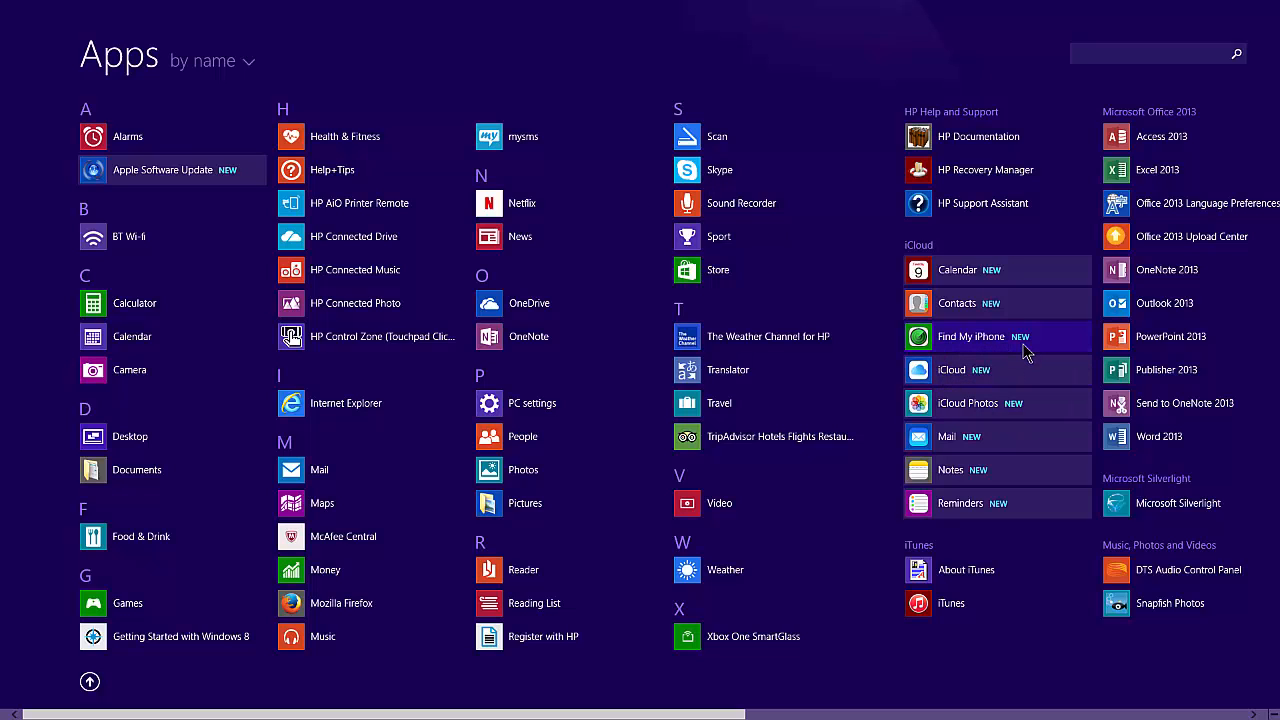
mouse_move(1000, 270)
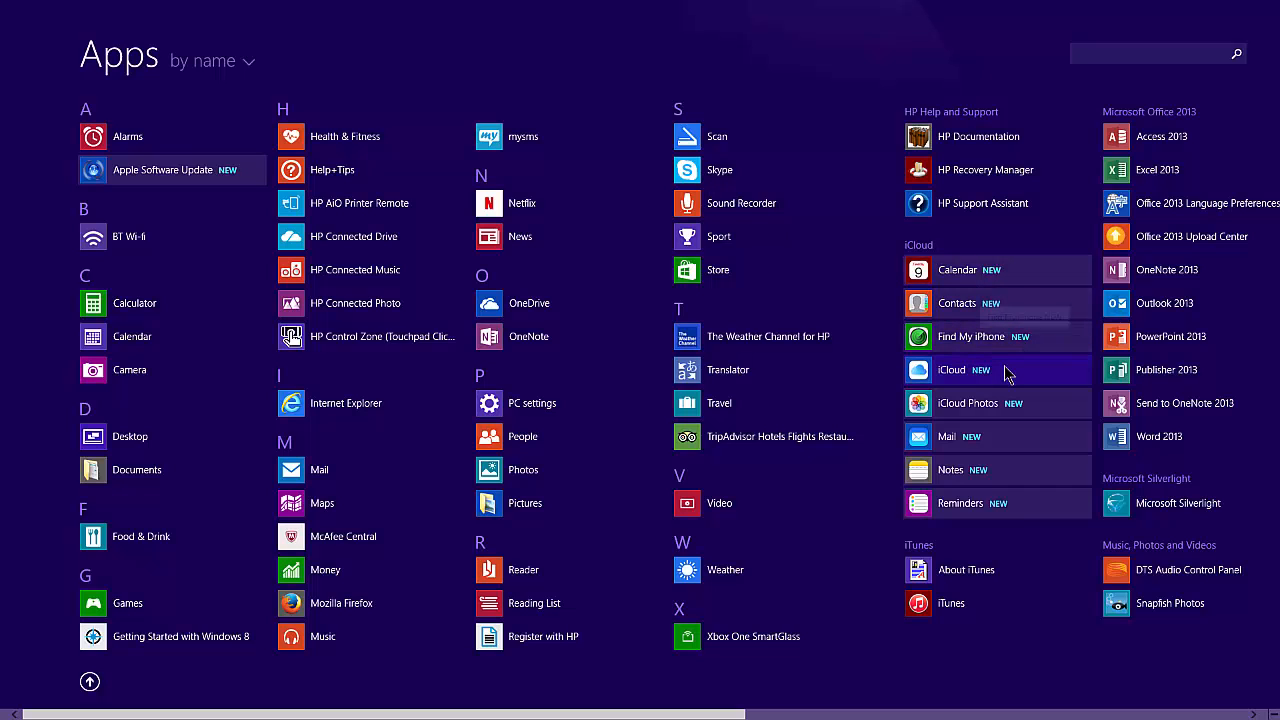
mouse_move(1024, 418)
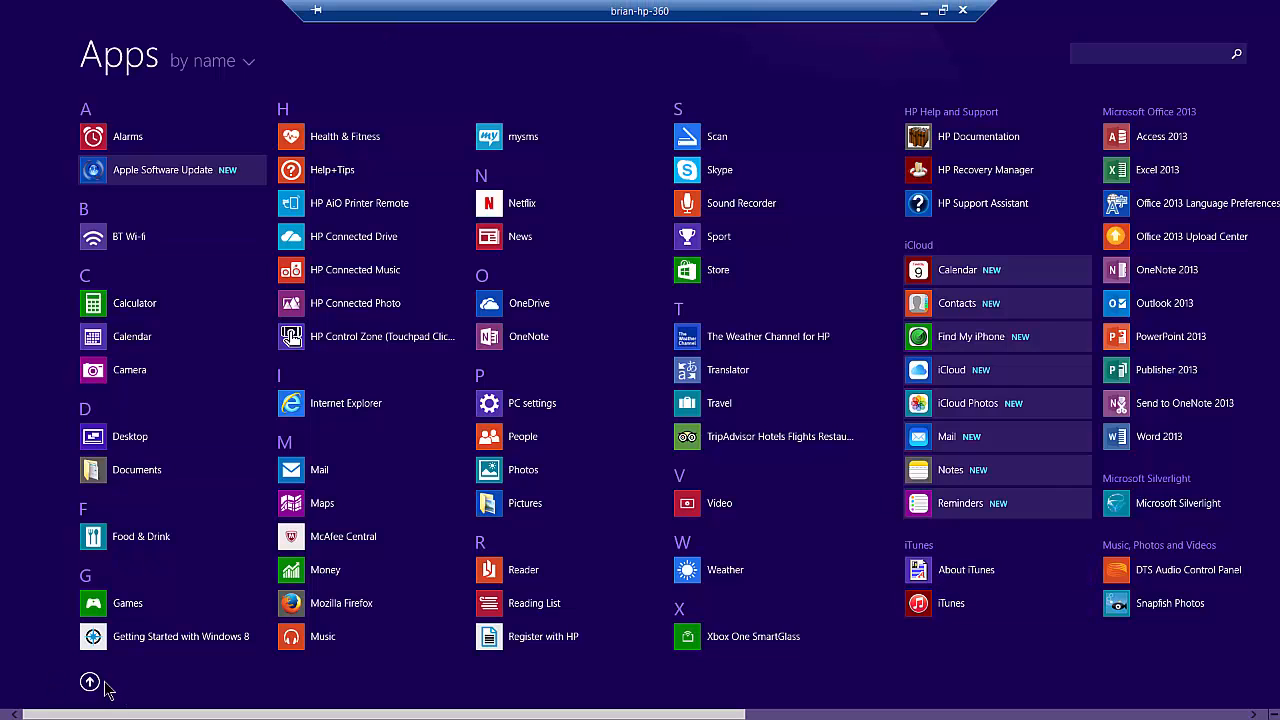
left_click(88, 680)
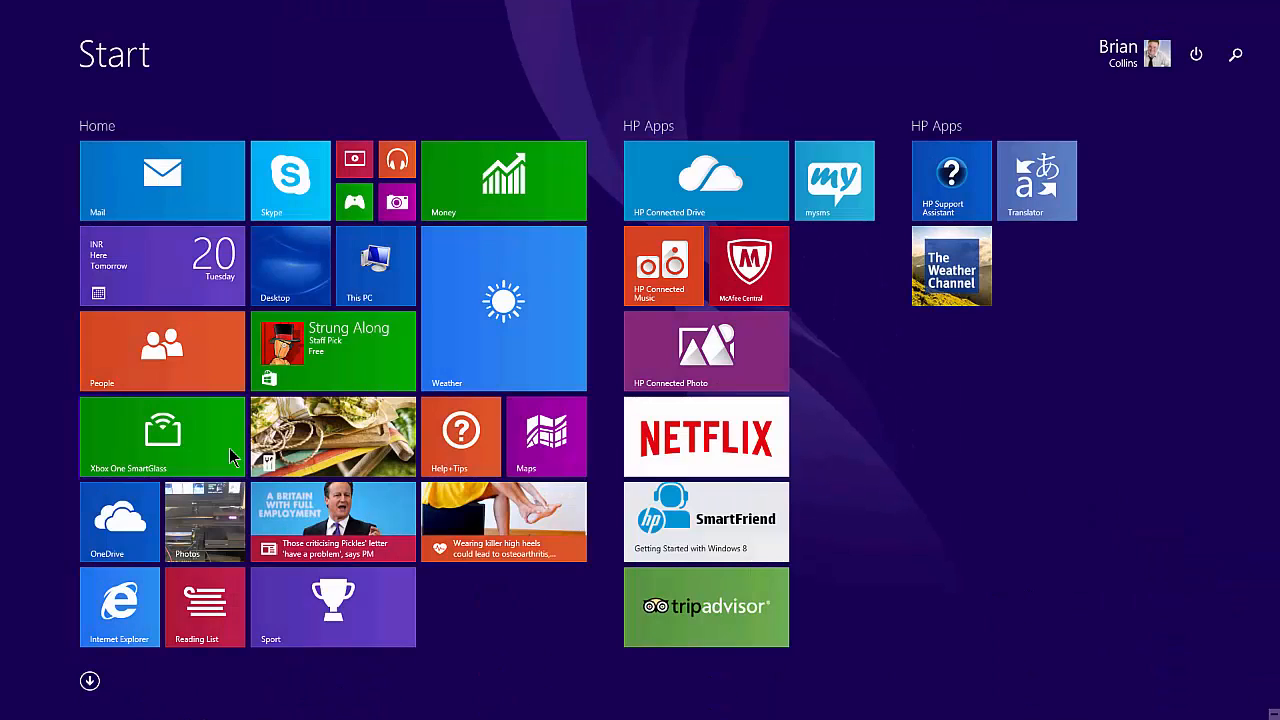
left_click(292, 264)
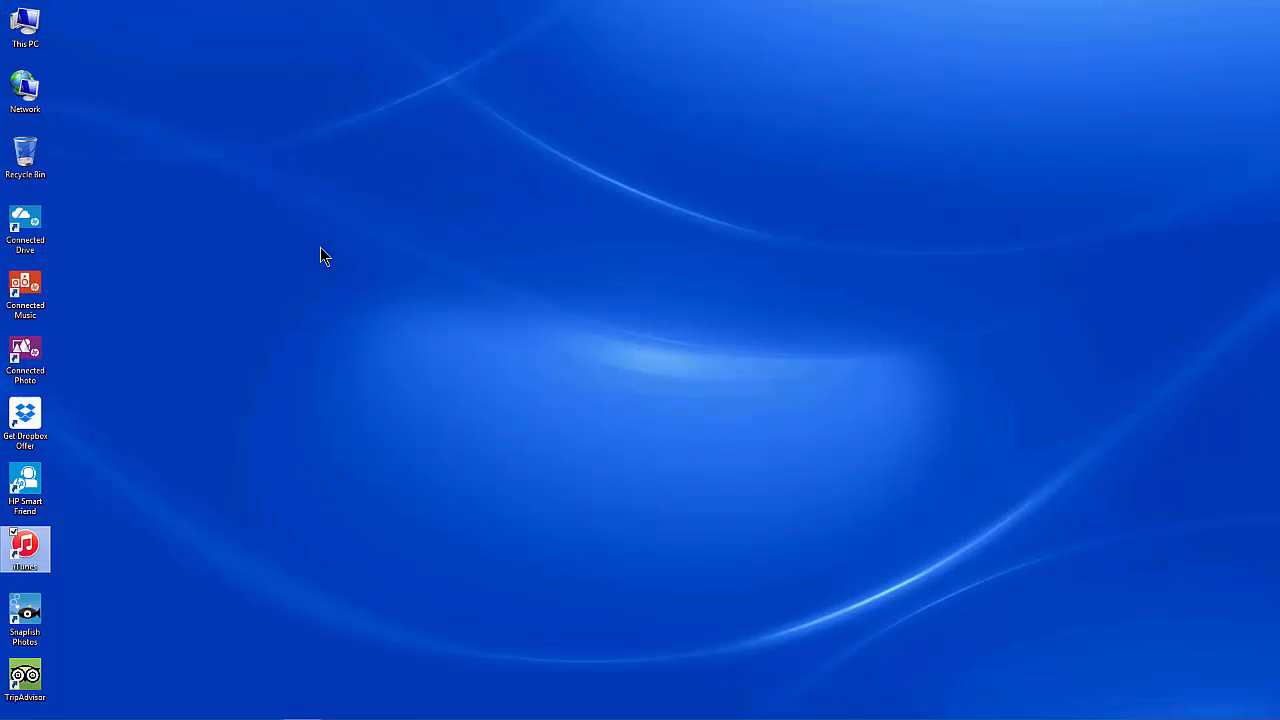
mouse_move(316, 490)
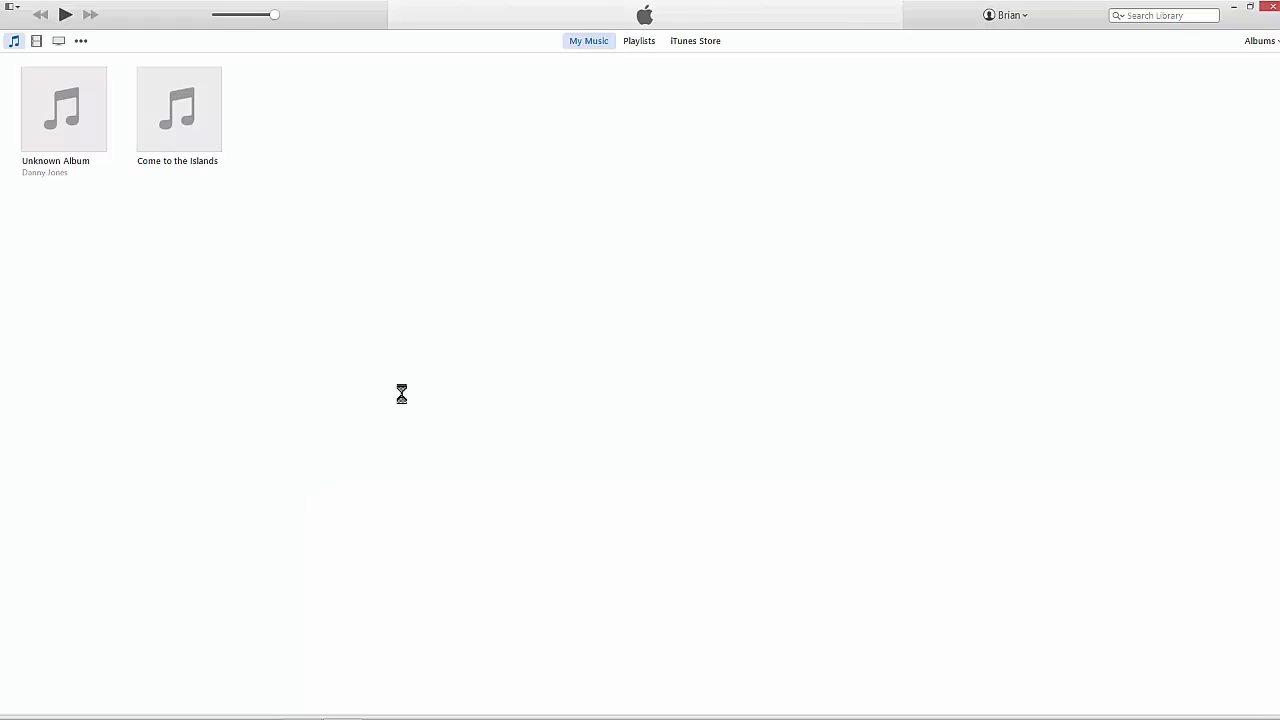
- Launch iTunes from the desktop and show the connected iPhone's summary
left_click(110, 40)
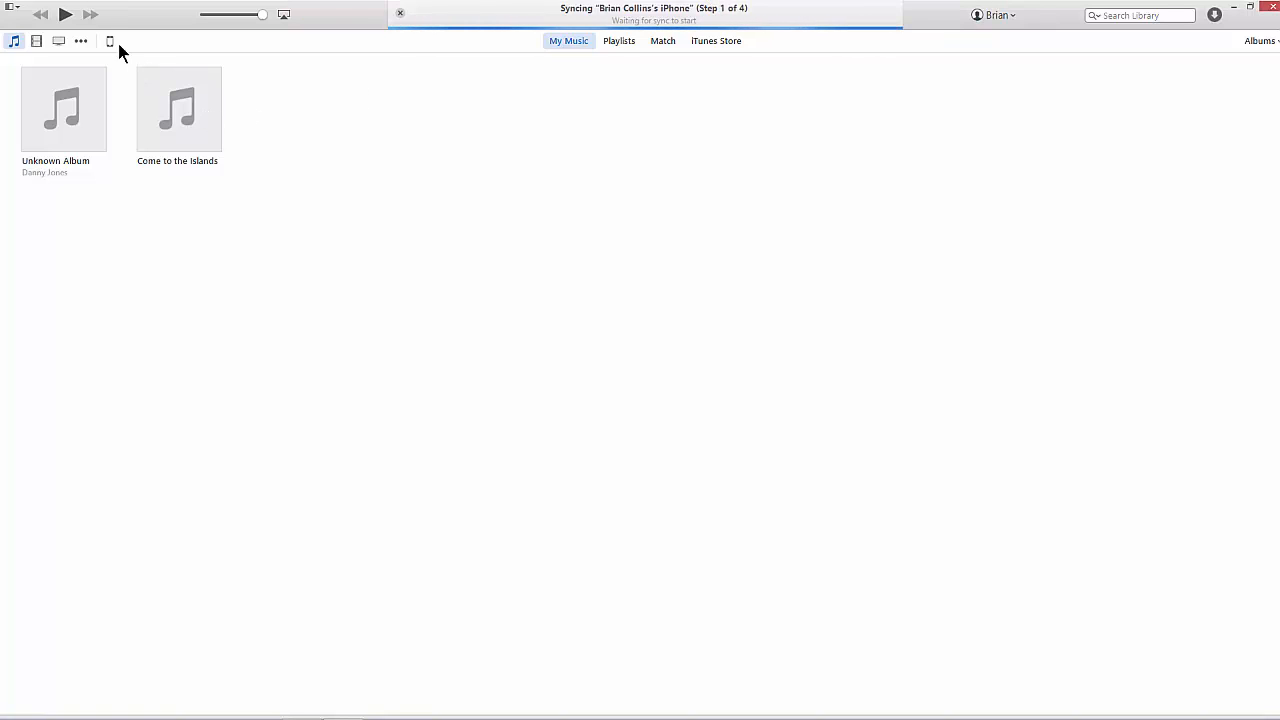
mouse_move(110, 40)
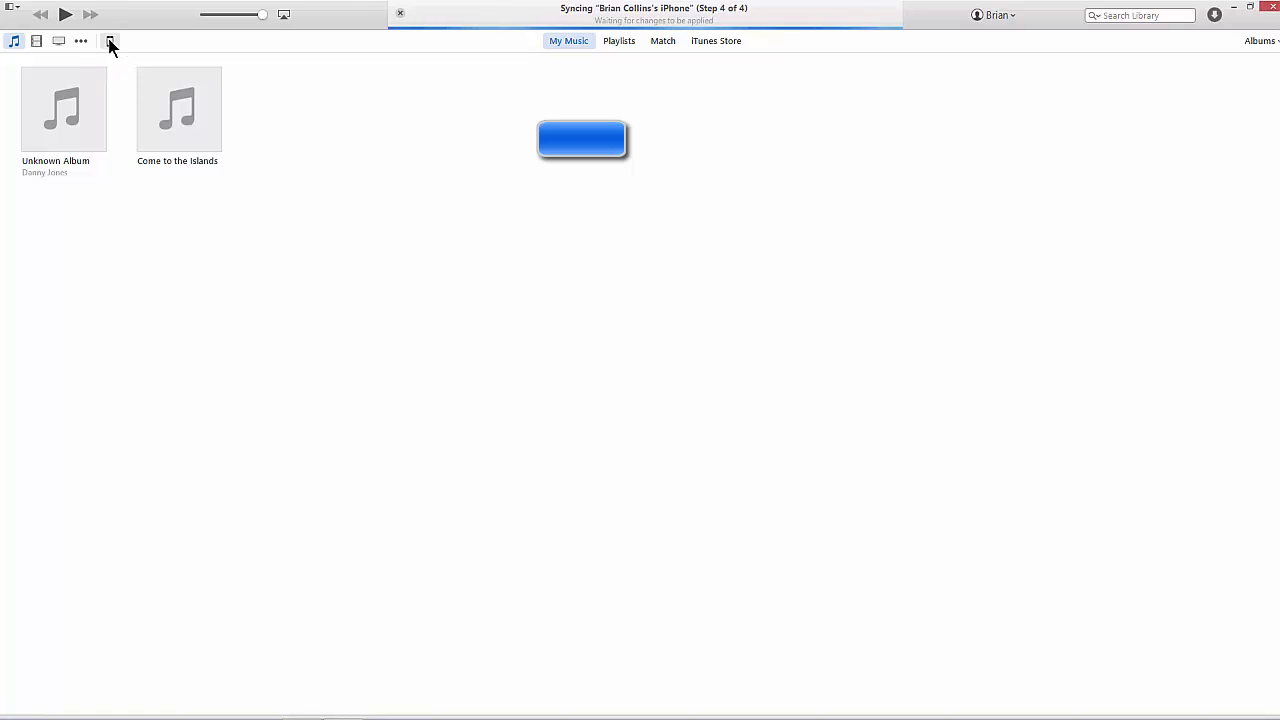
left_click(110, 40)
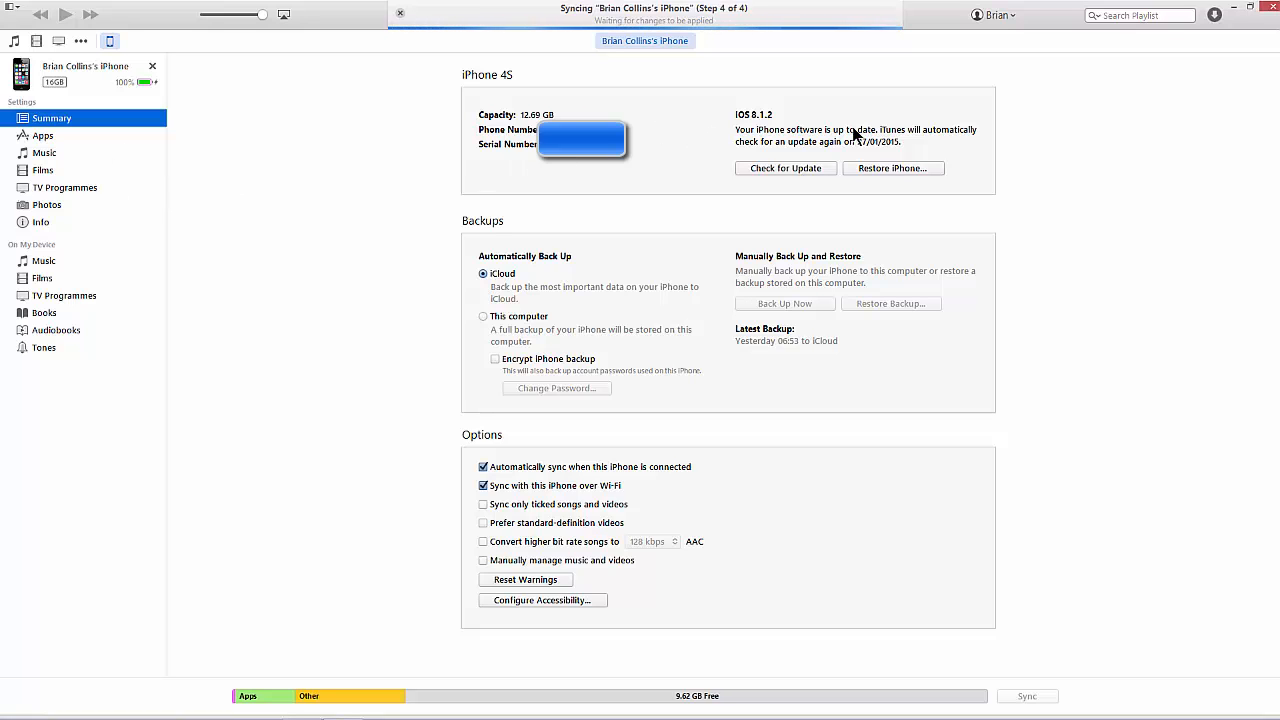
mouse_move(924, 180)
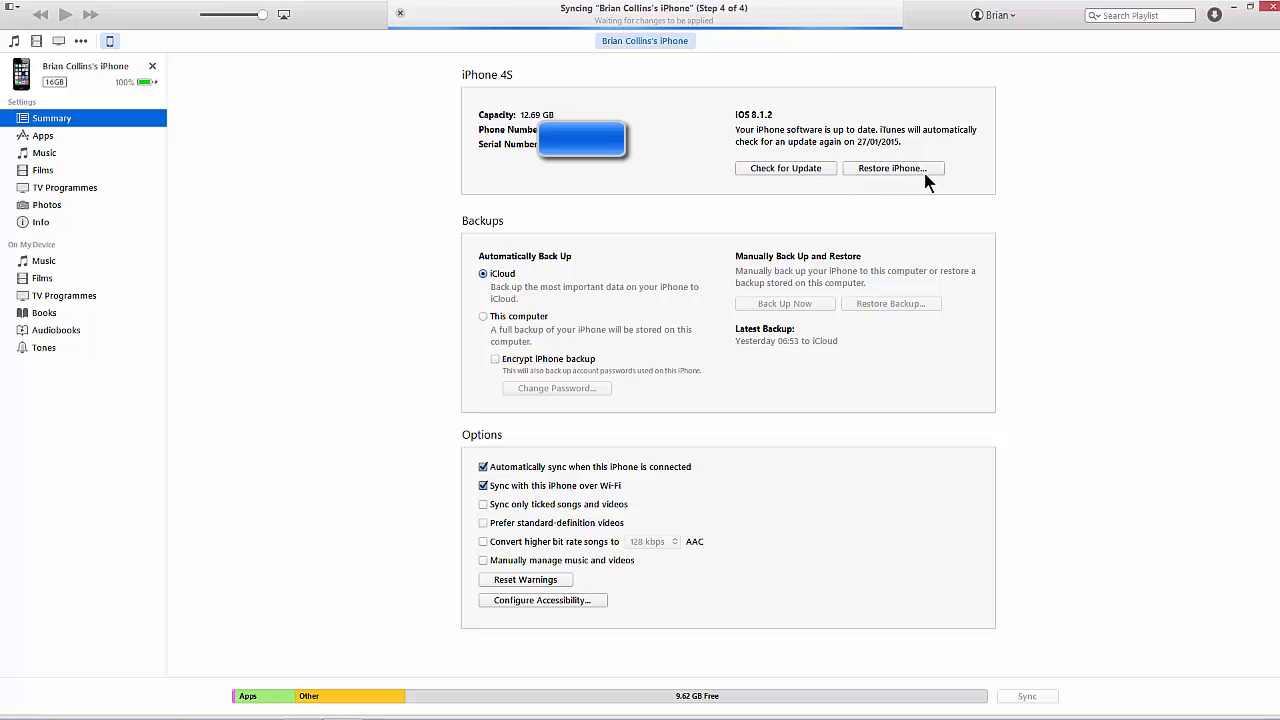
mouse_move(558, 356)
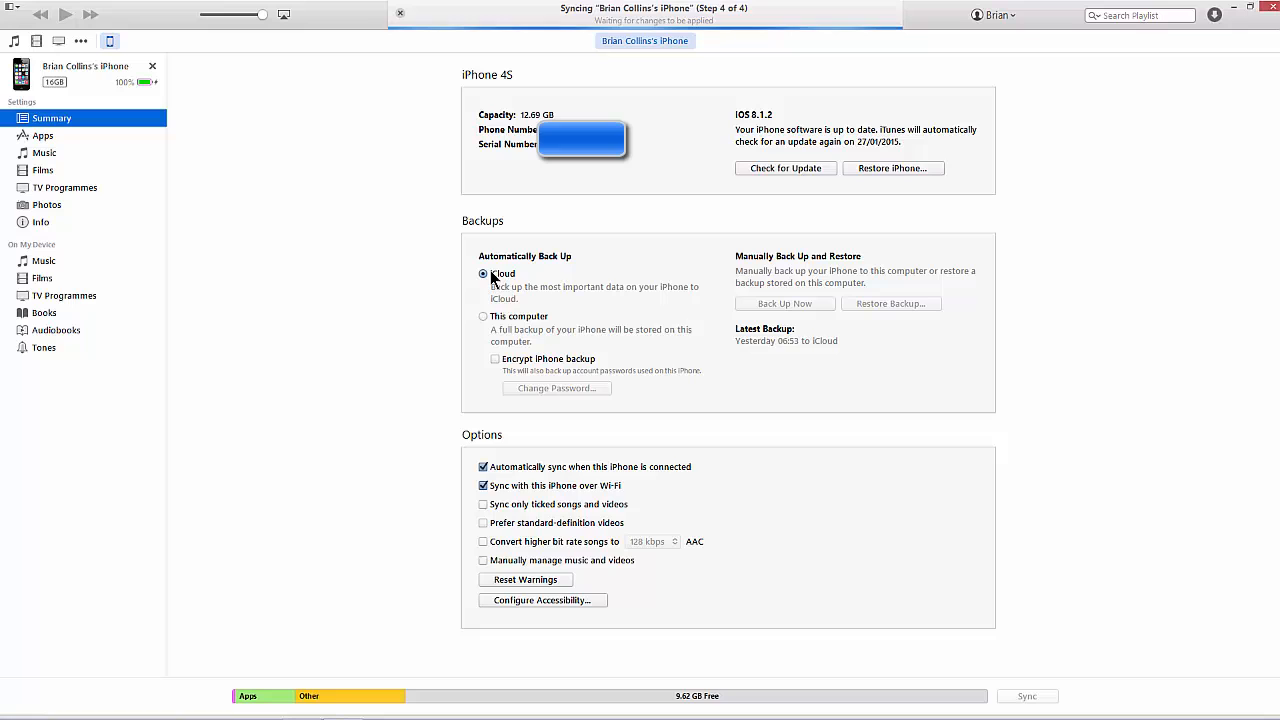
mouse_move(510, 324)
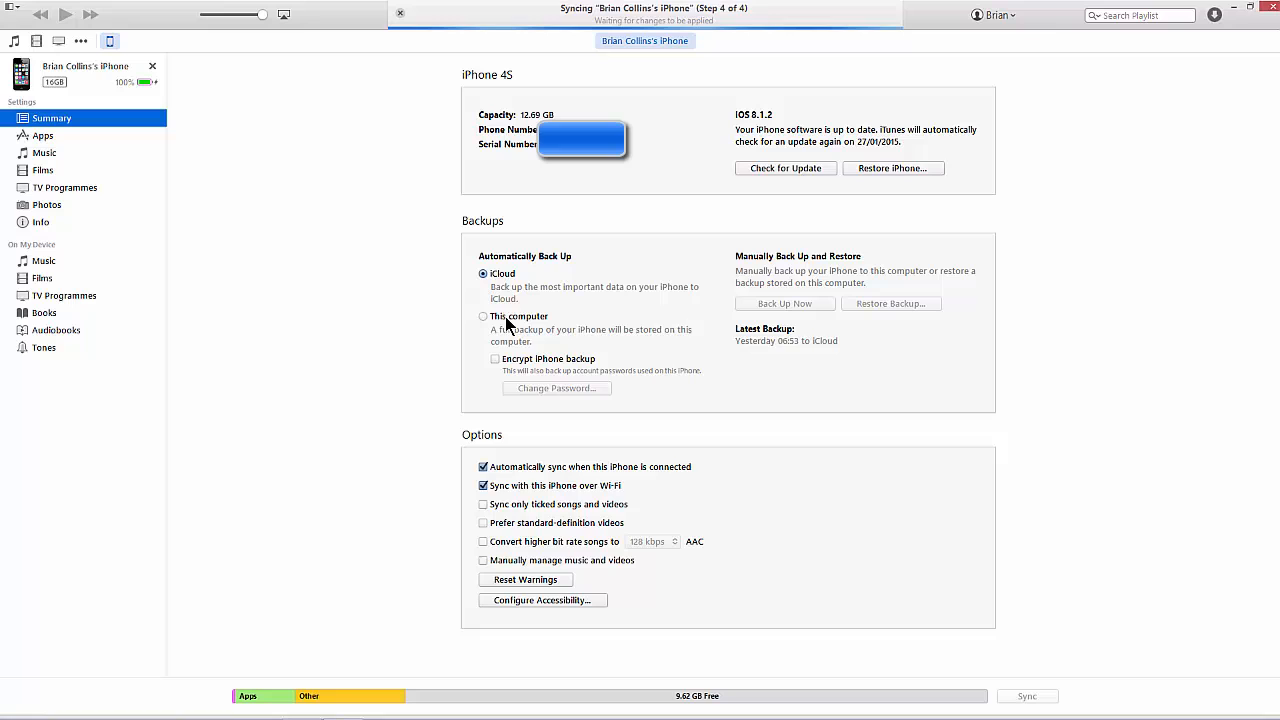
mouse_move(548, 504)
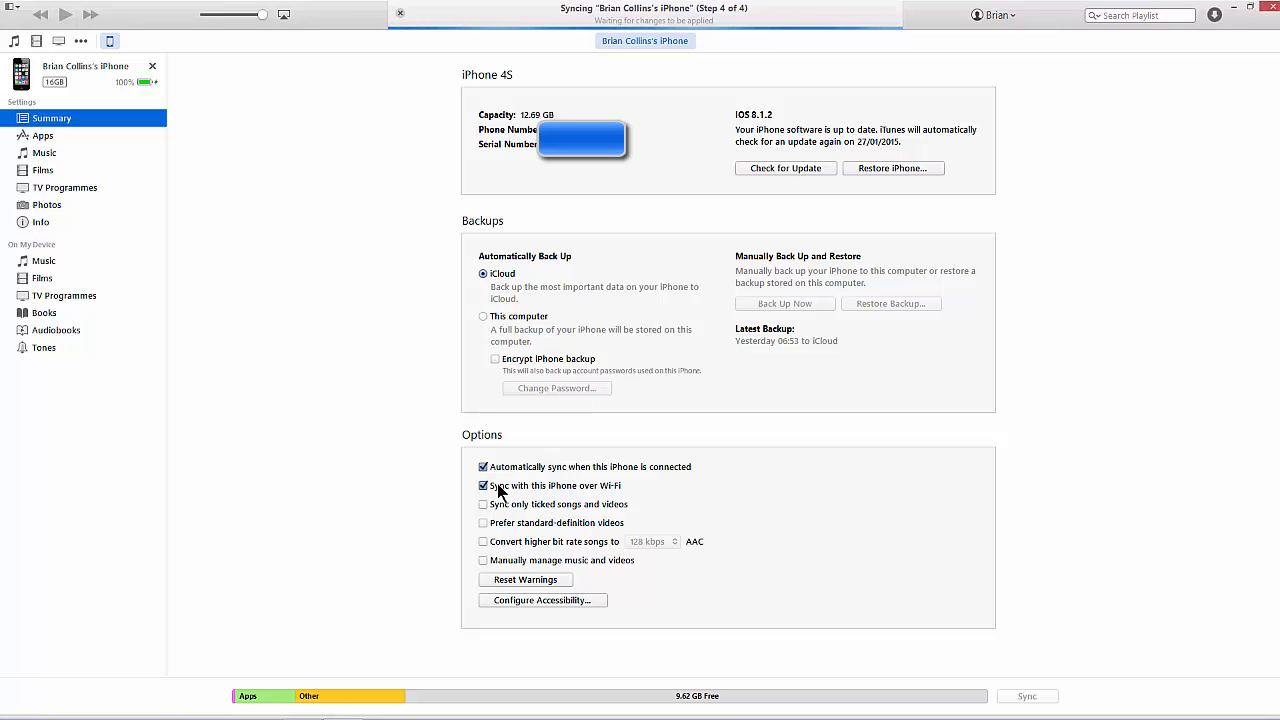
- Toggle 'Sync with this iPhone over Wi-Fi' off and back on, leaving it enabled
left_click(484, 486)
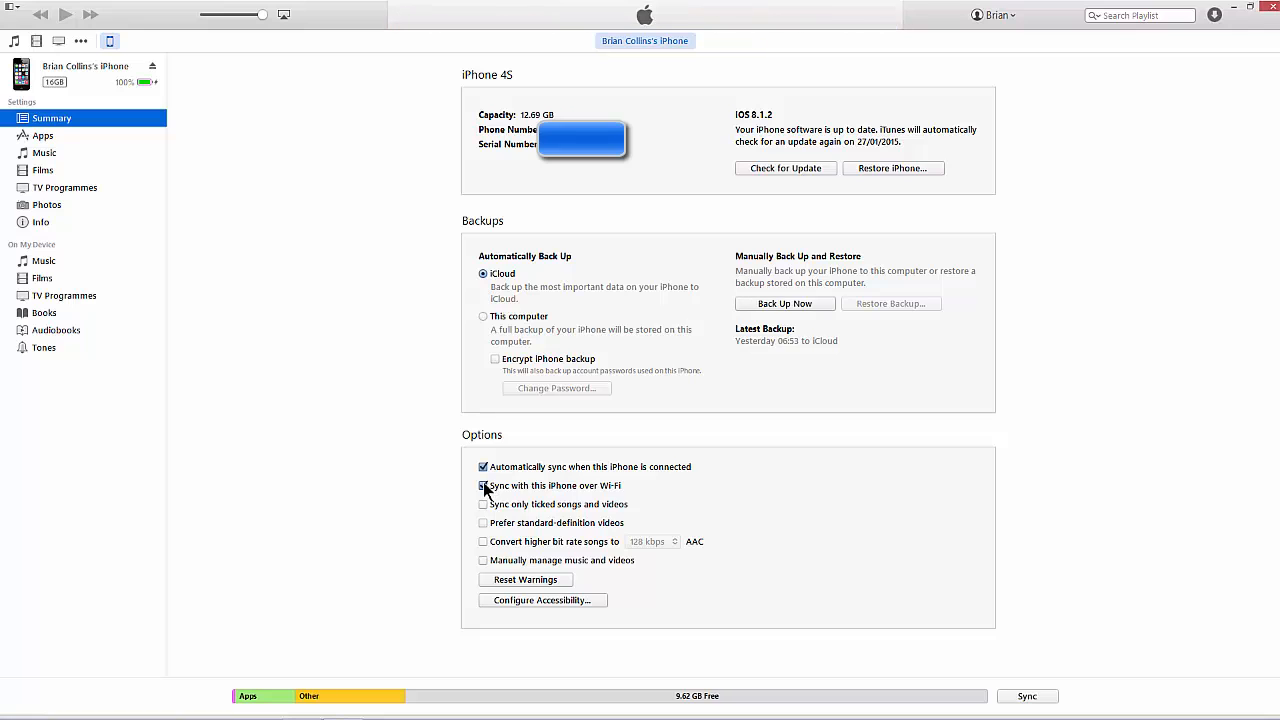
left_click(484, 486)
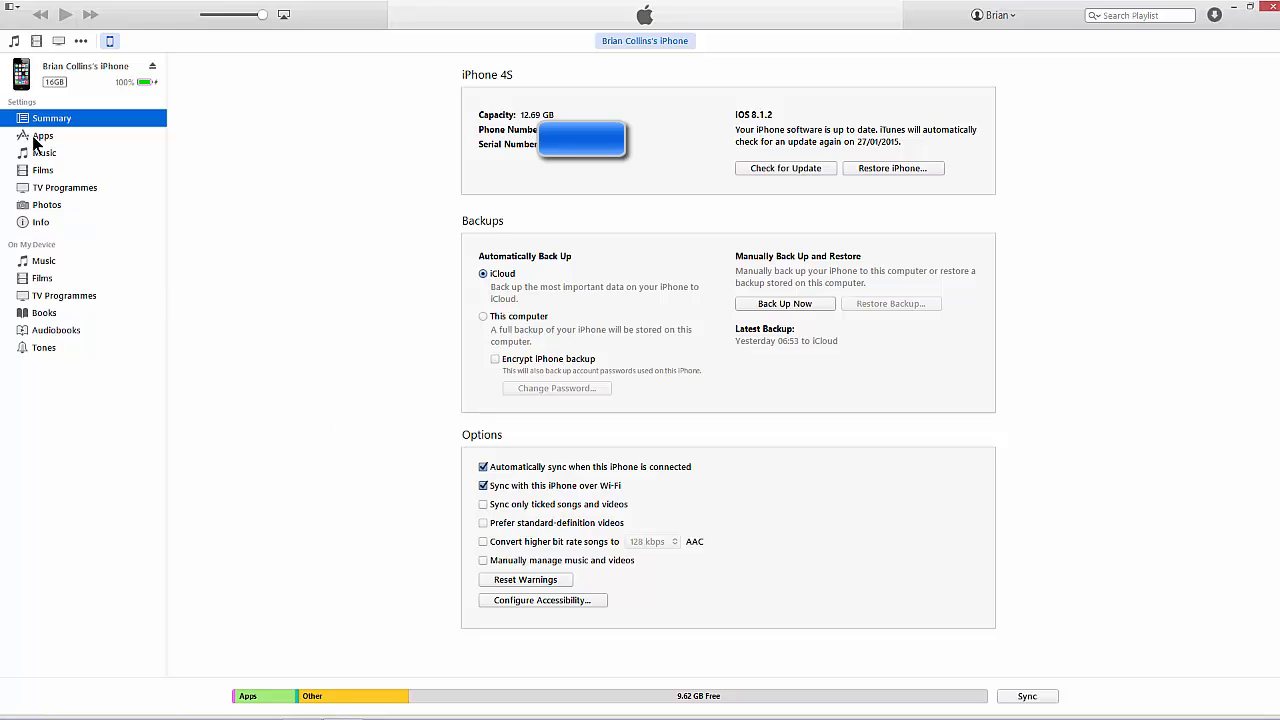
mouse_move(40, 140)
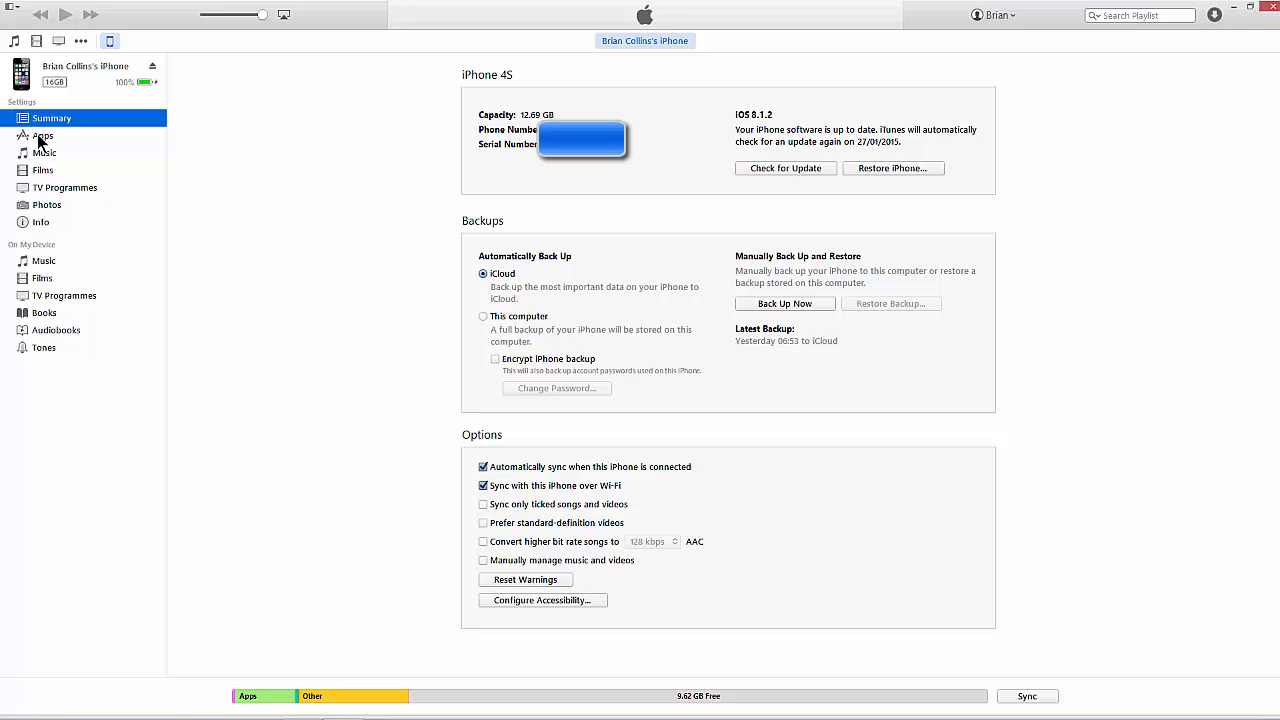
- Look through the iPhone's Apps, Music, Films and Photos sync pages in turn
left_click(42, 136)
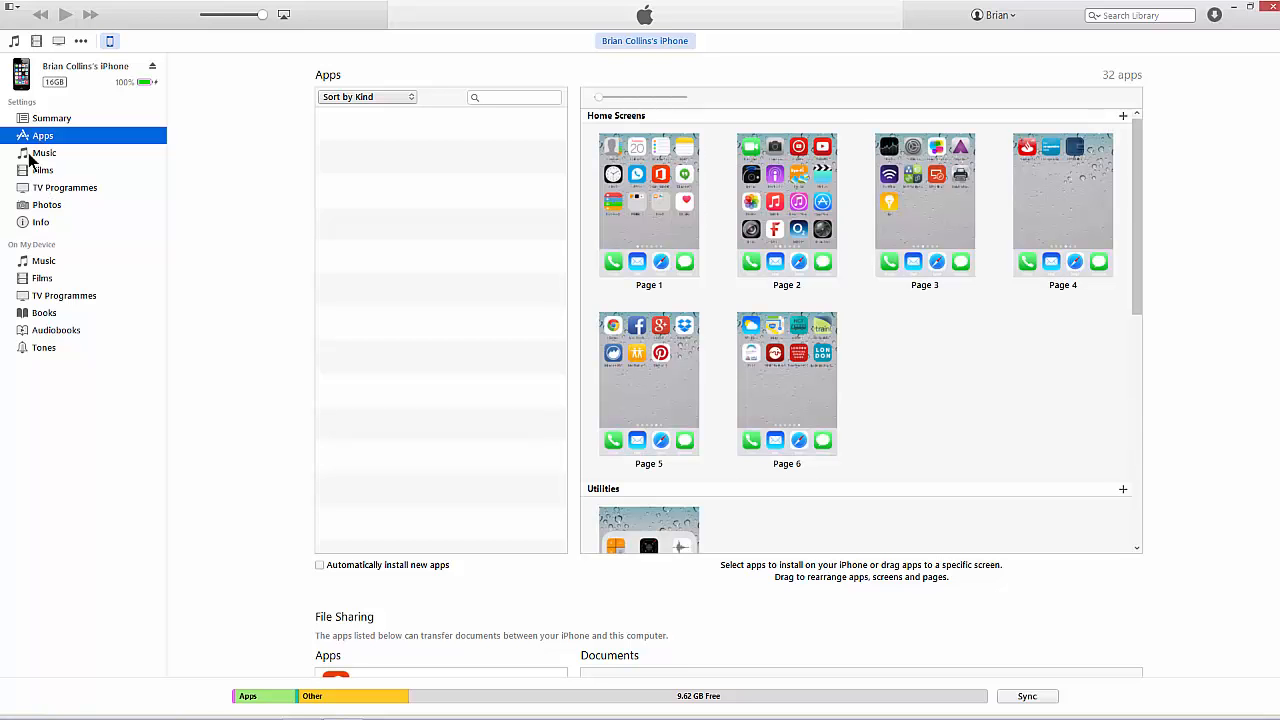
left_click(44, 152)
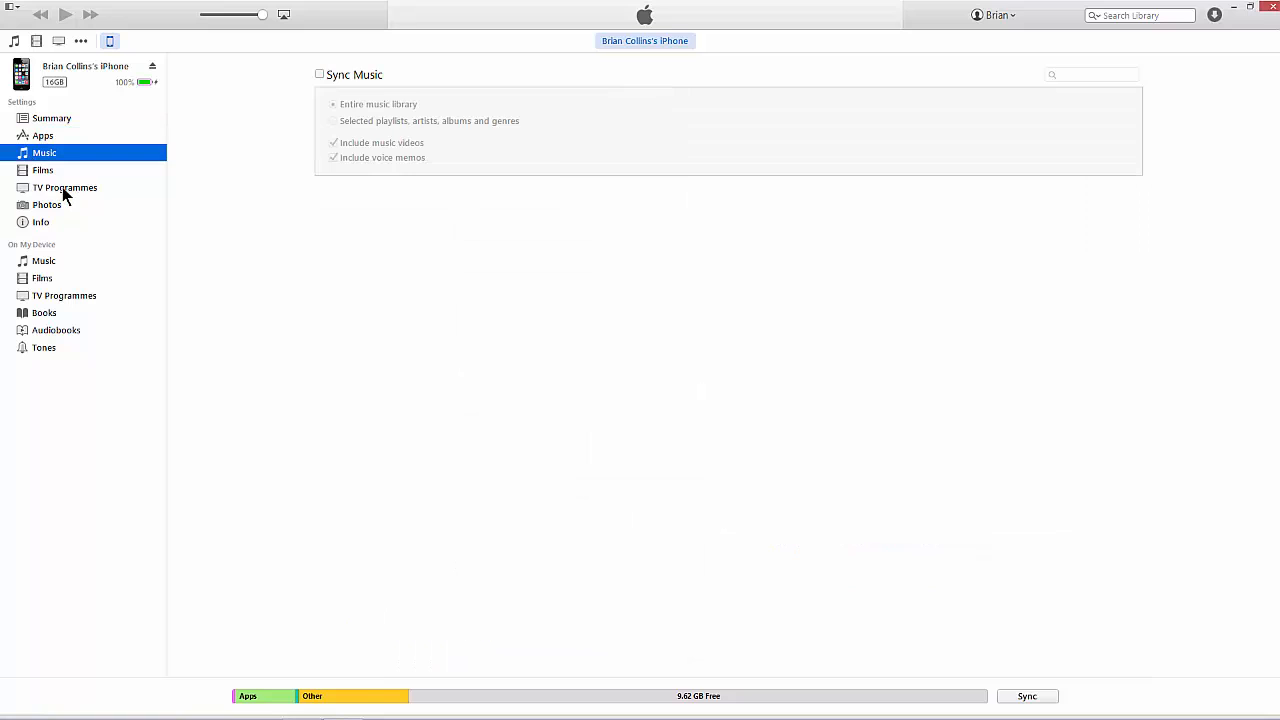
left_click(44, 170)
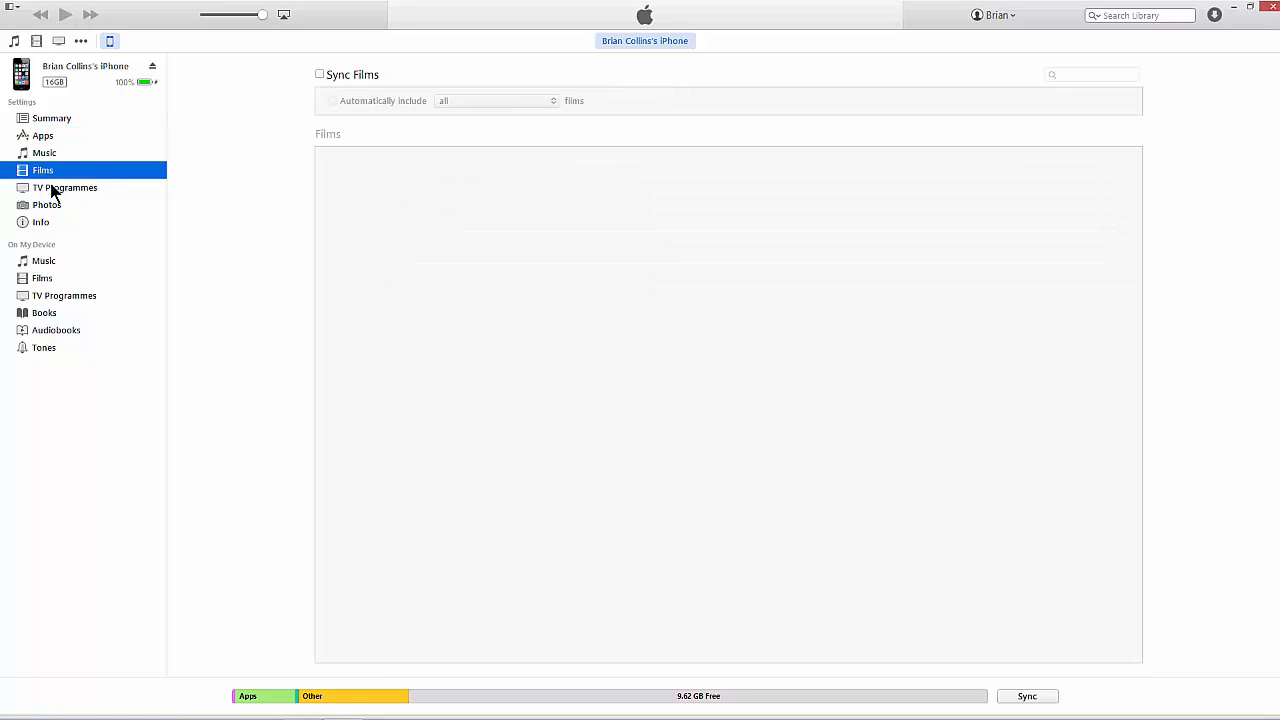
left_click(48, 204)
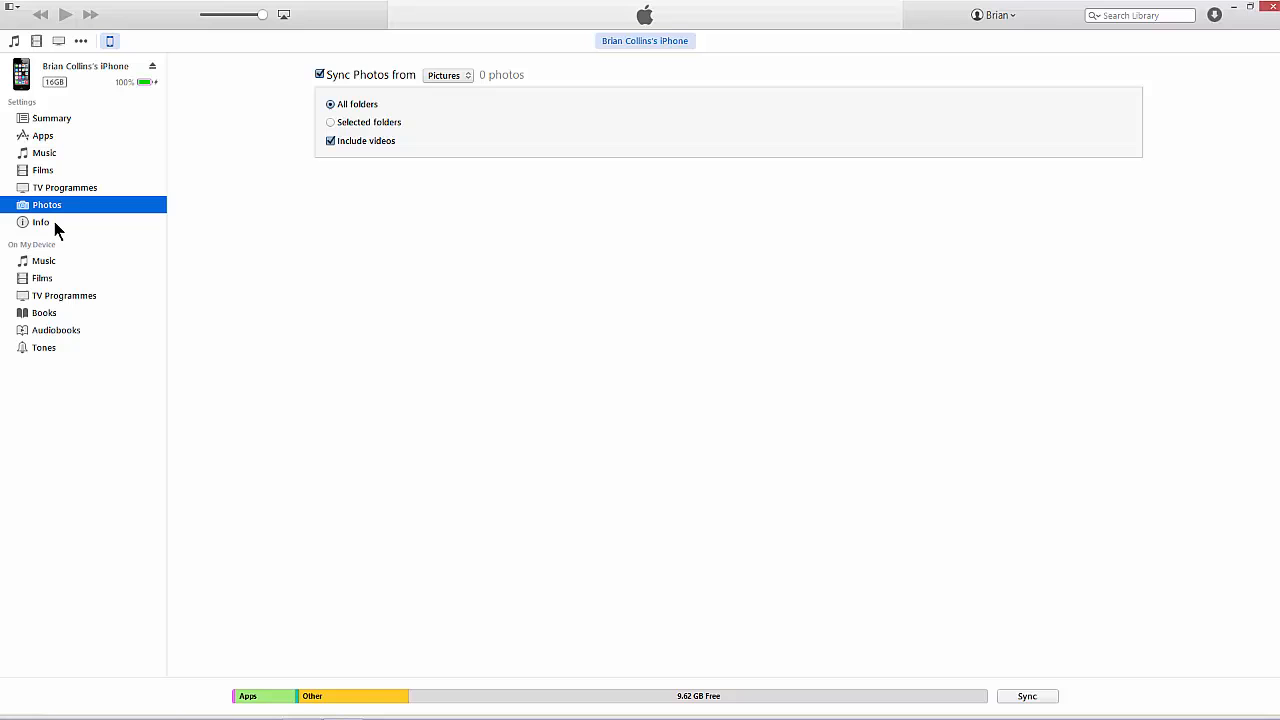
mouse_move(50, 228)
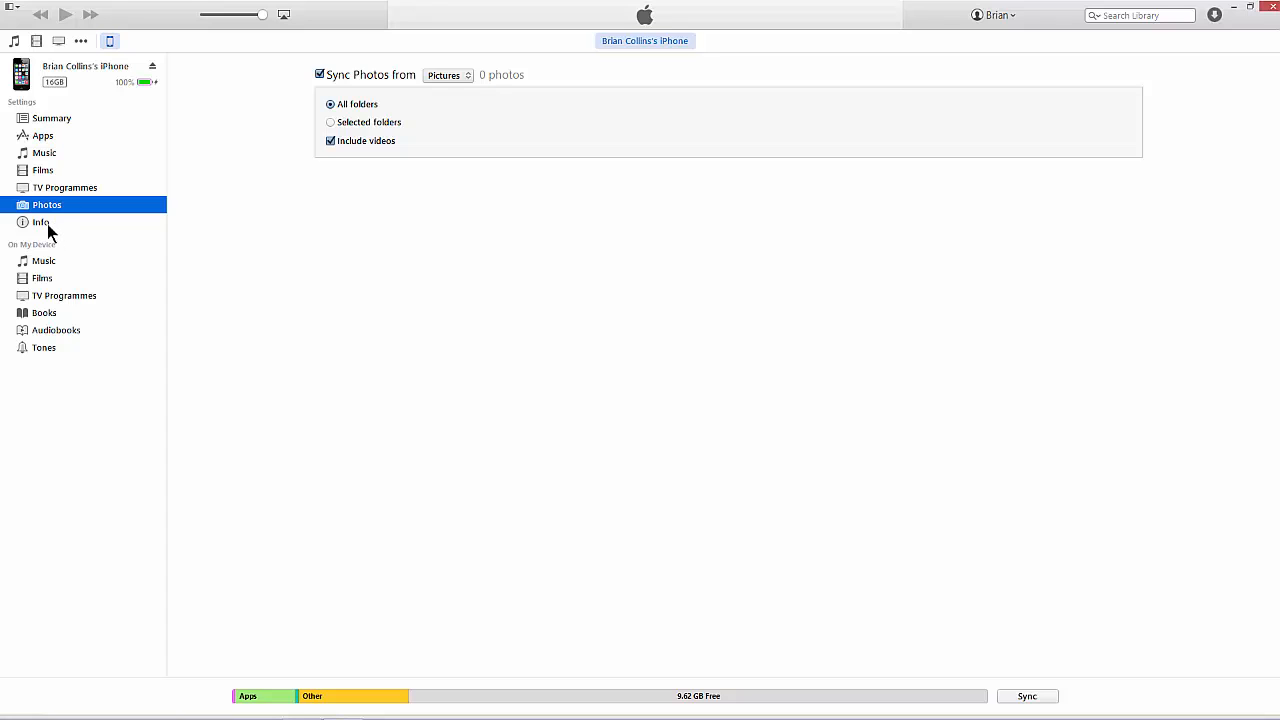
mouse_move(184, 50)
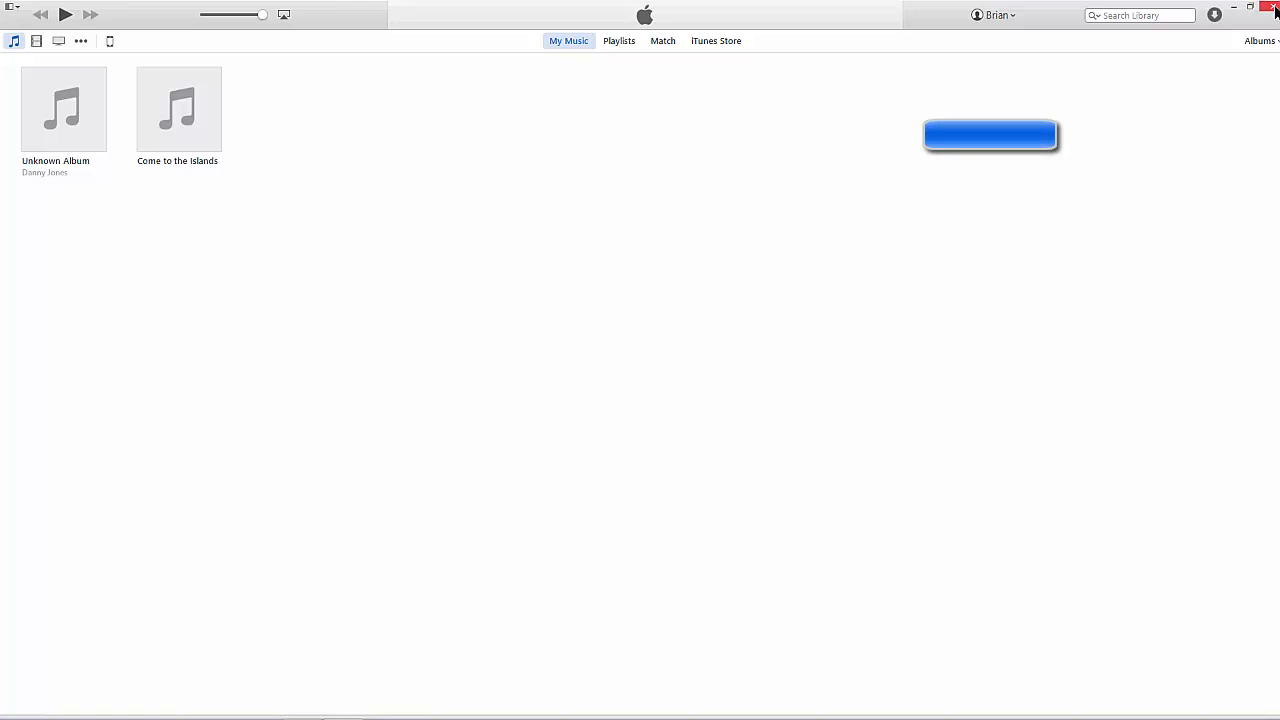
mouse_move(1272, 10)
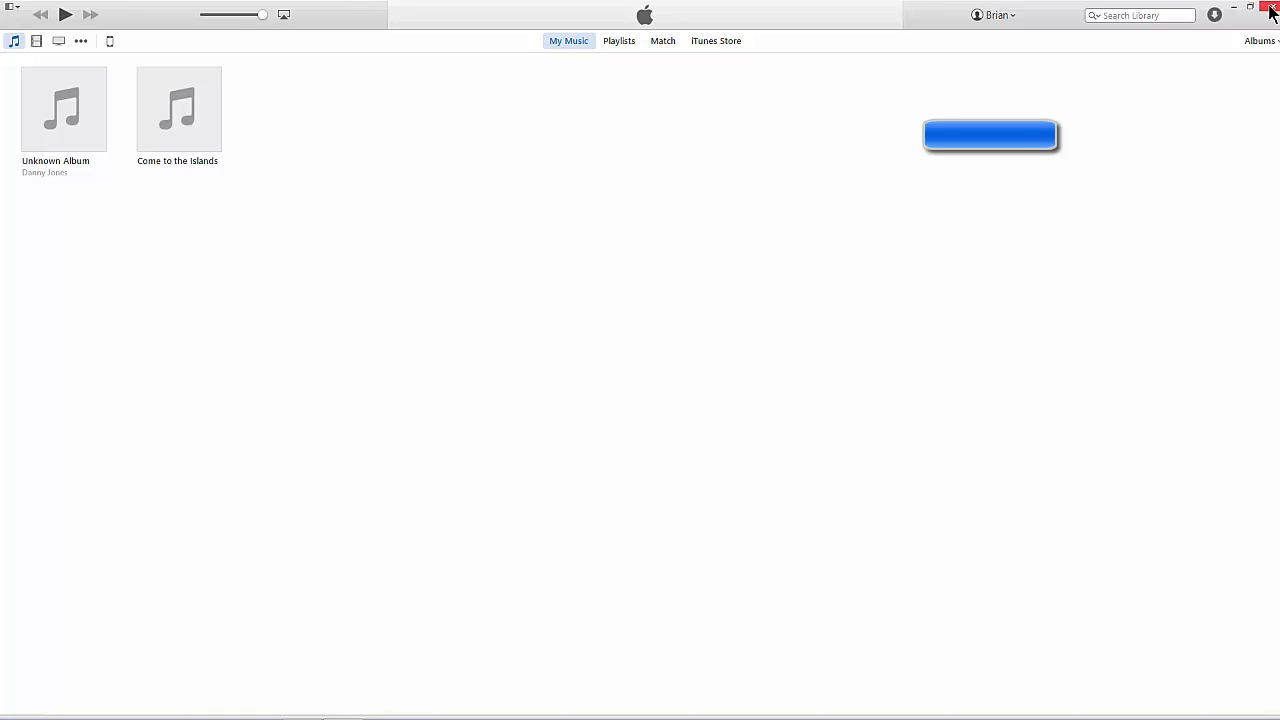
- Show the Account menu with wish list, purchased, redeem, account info and sign out
left_click(994, 14)
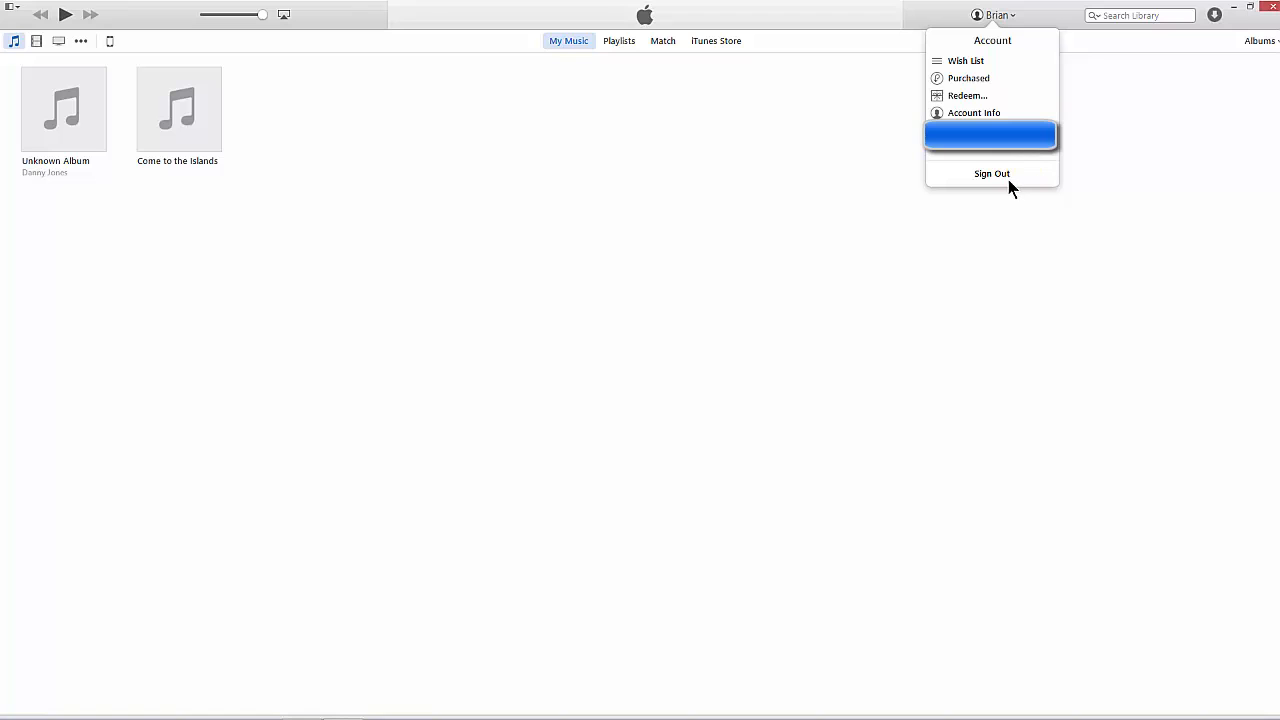
mouse_move(990, 50)
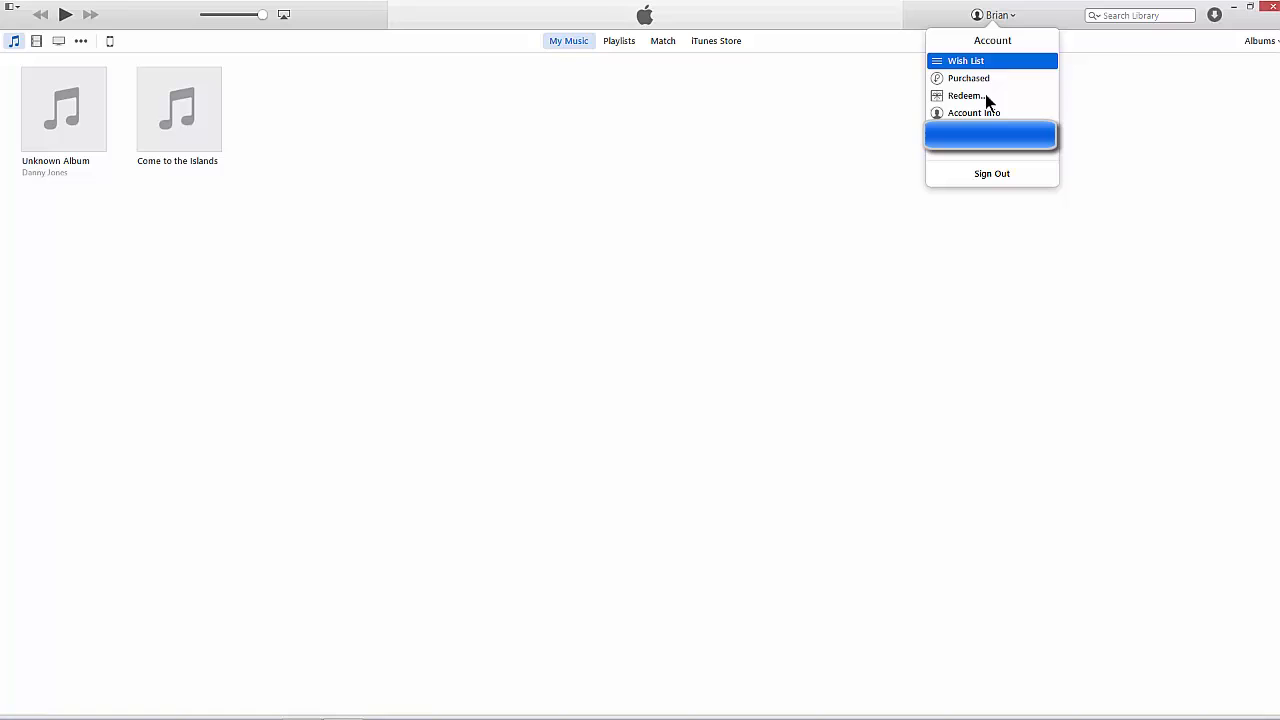
mouse_move(972, 112)
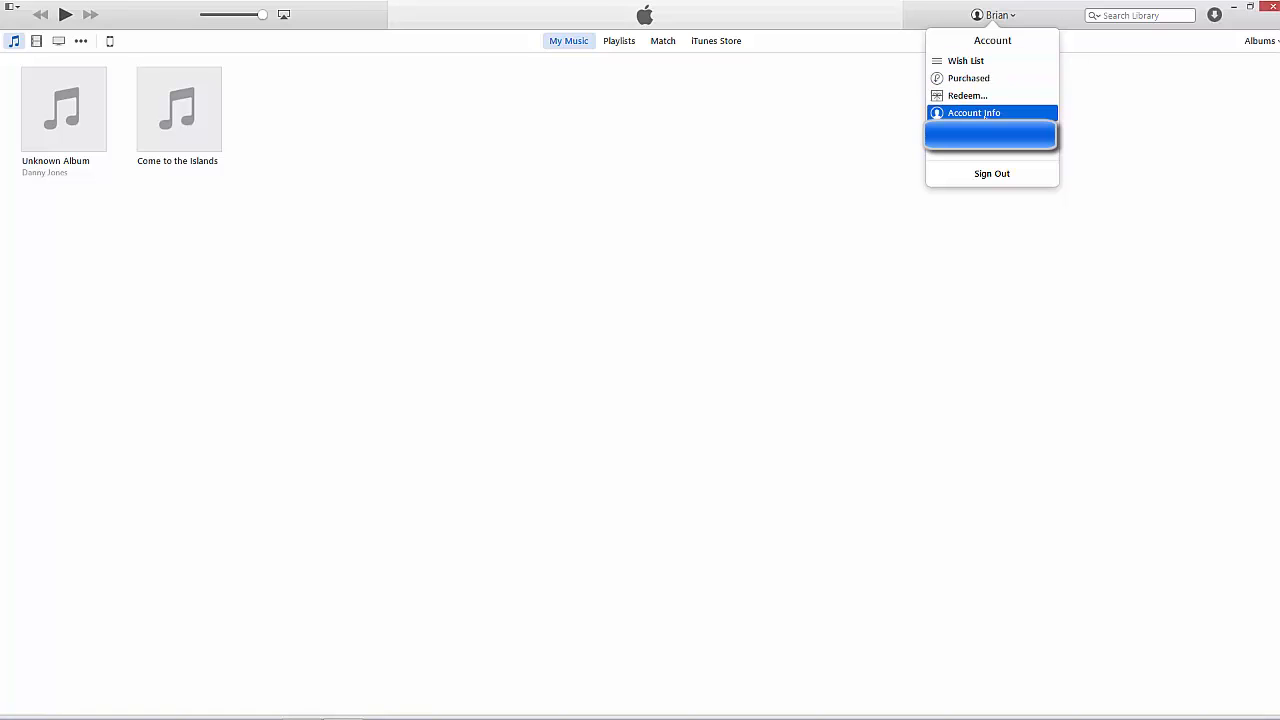
mouse_move(1100, 118)
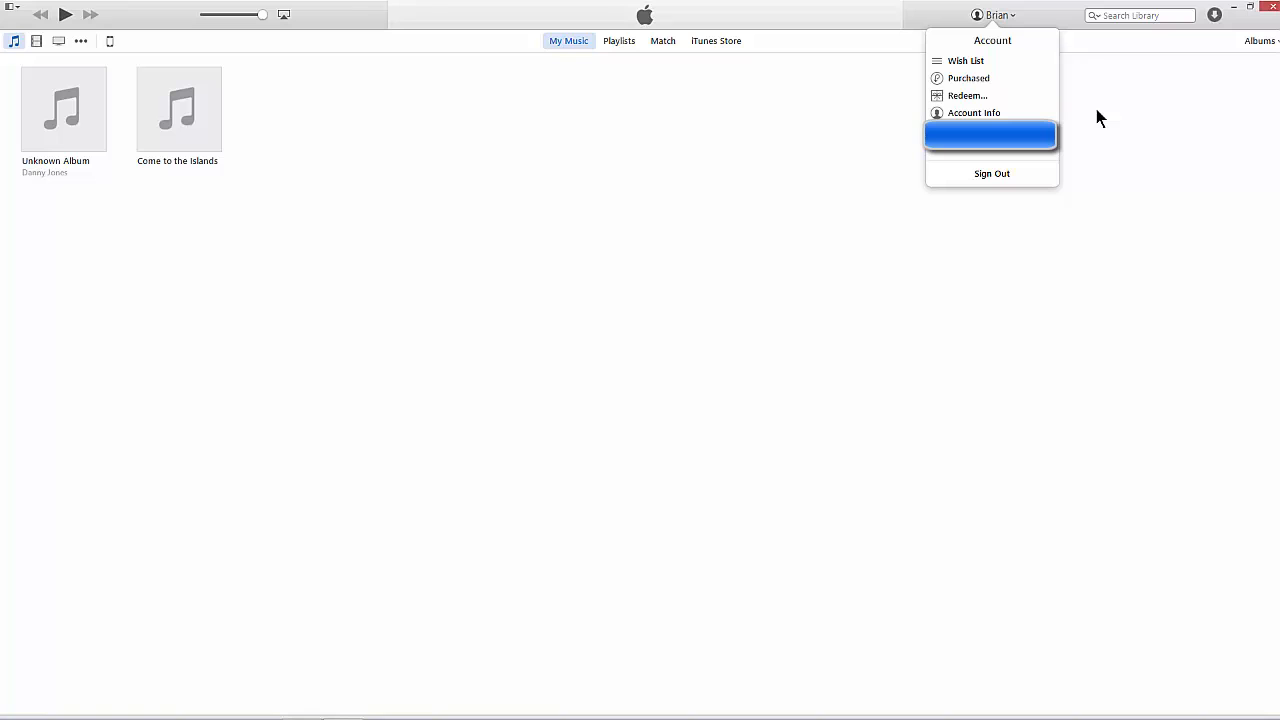
mouse_move(1016, 44)
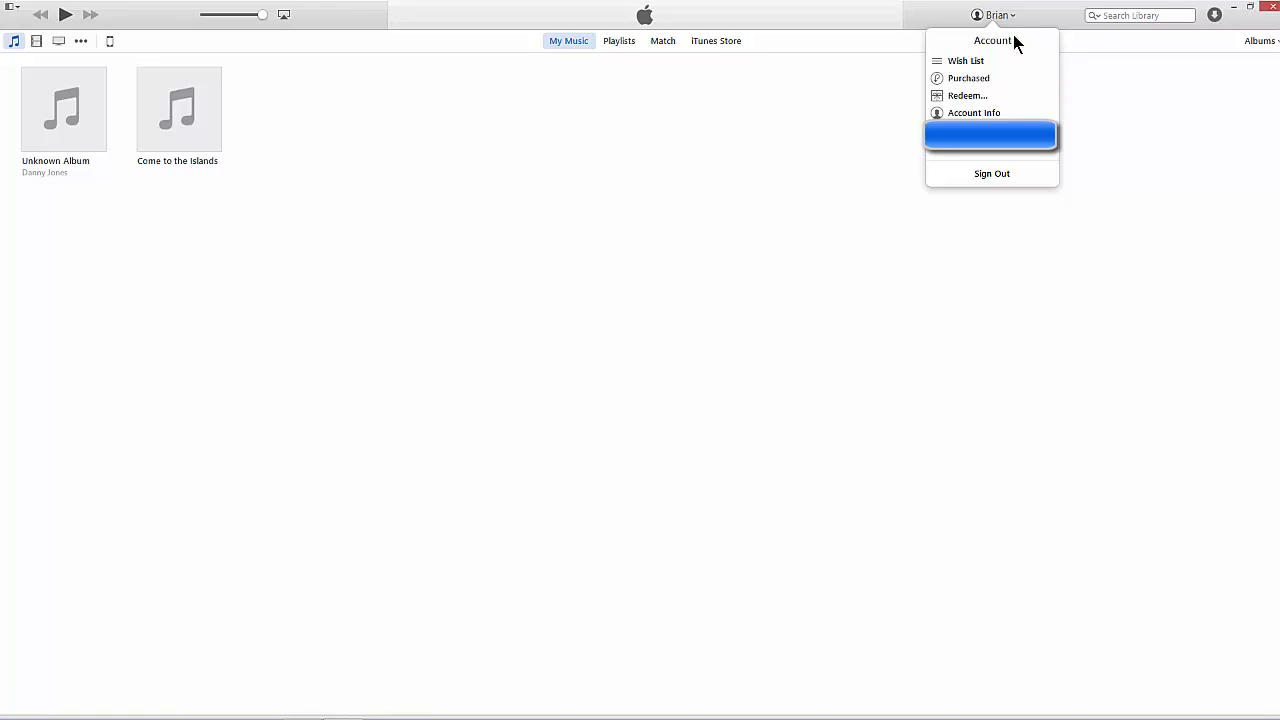